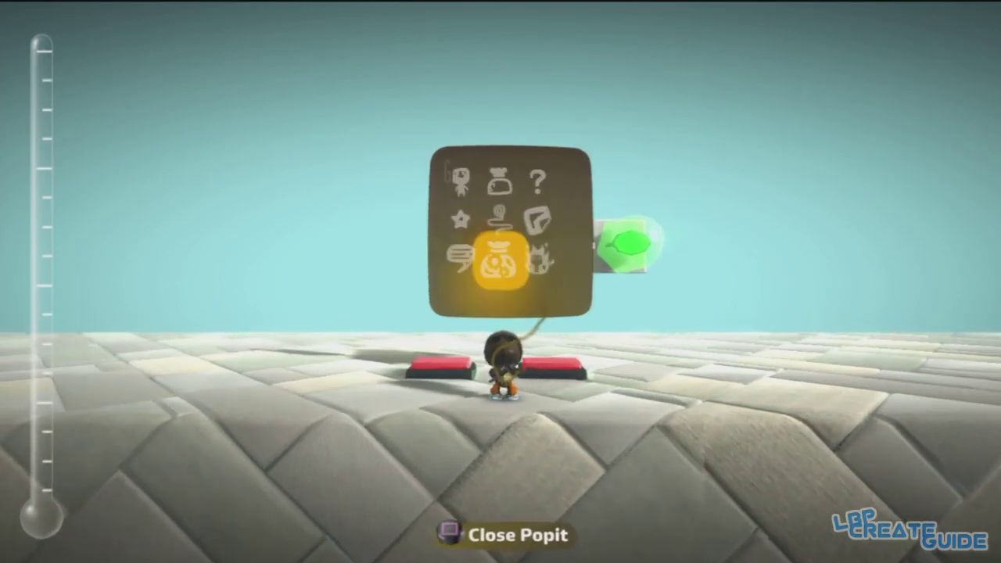
- Open the Gadgets catalogue in the Popit Tools bag to pick a Button sensor
{"action": "left_click", "coordinate": [499, 248]}
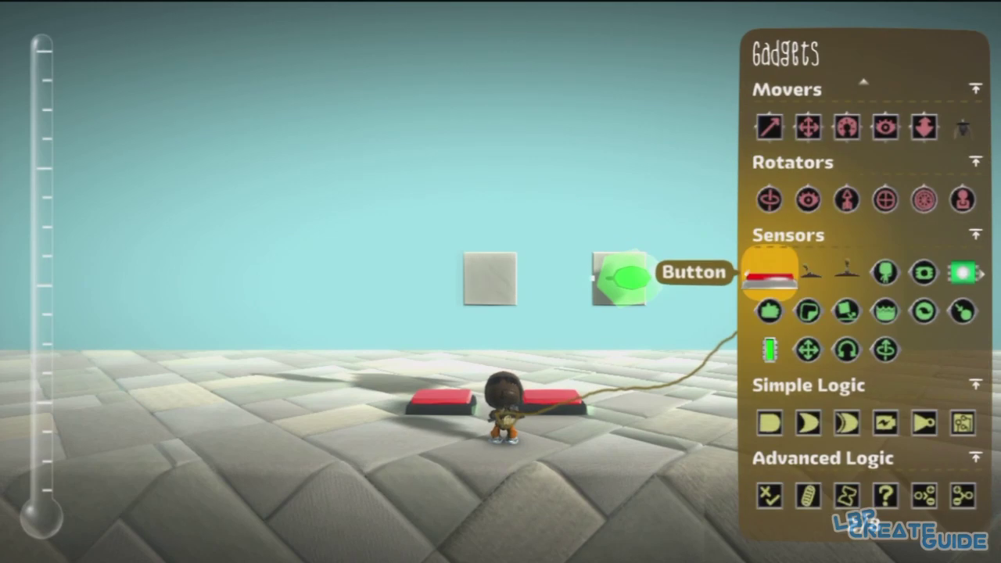